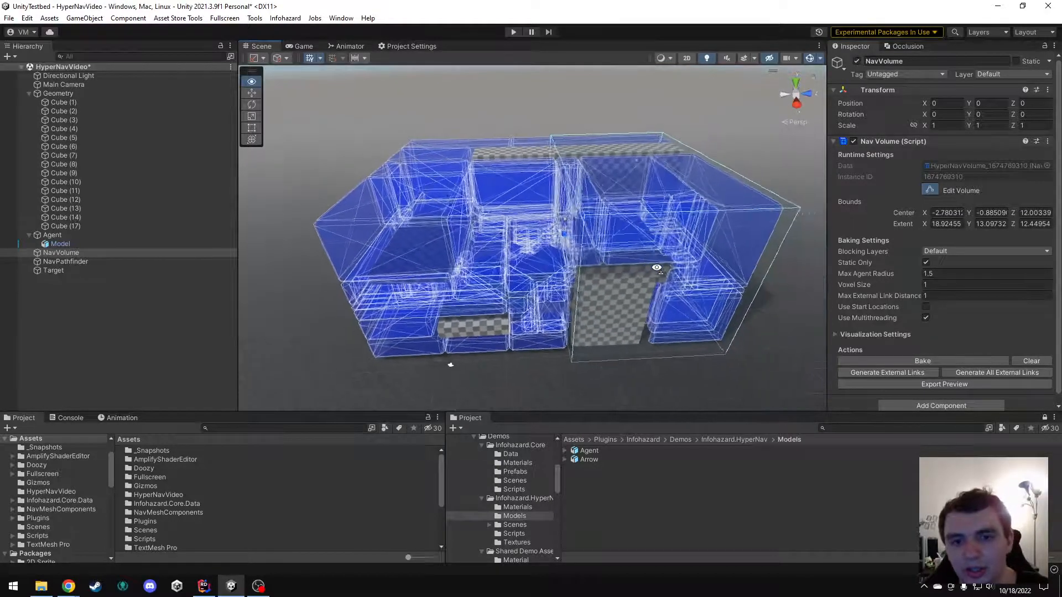
# Step: Bake the duplicated NavVolume (1), offset to Position Z -25.42
pyautogui.moveTo(654, 268); pyautogui.dragTo(776, 211)
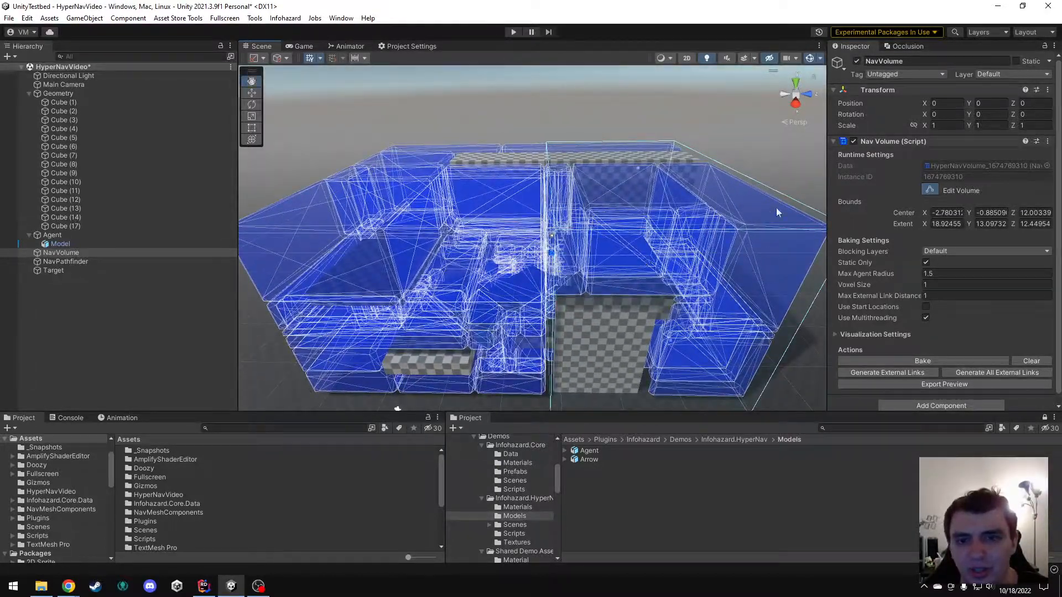
pyautogui.click(923, 360)
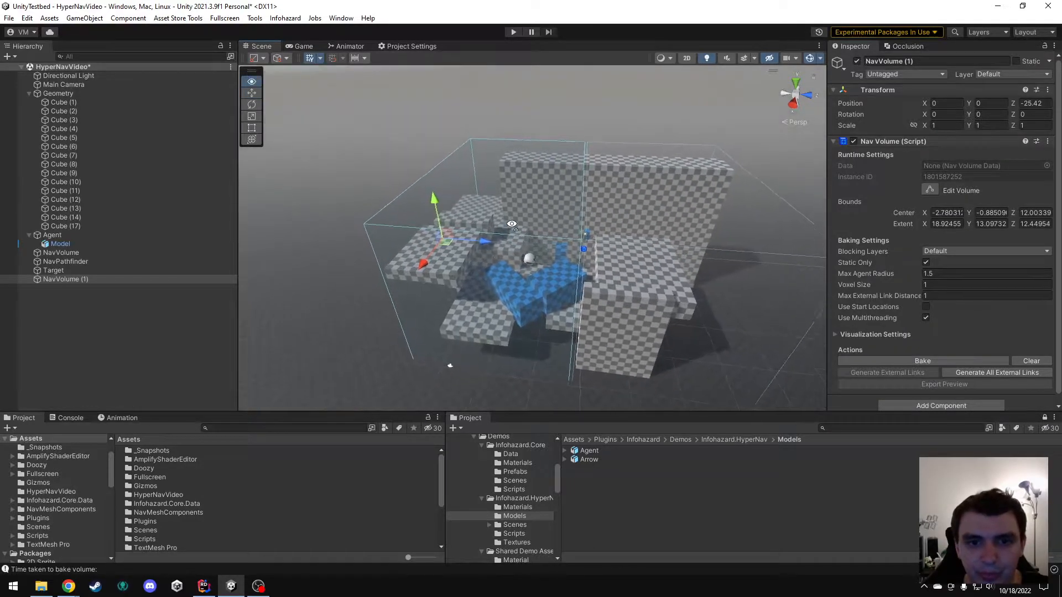
pyautogui.click(922, 360)
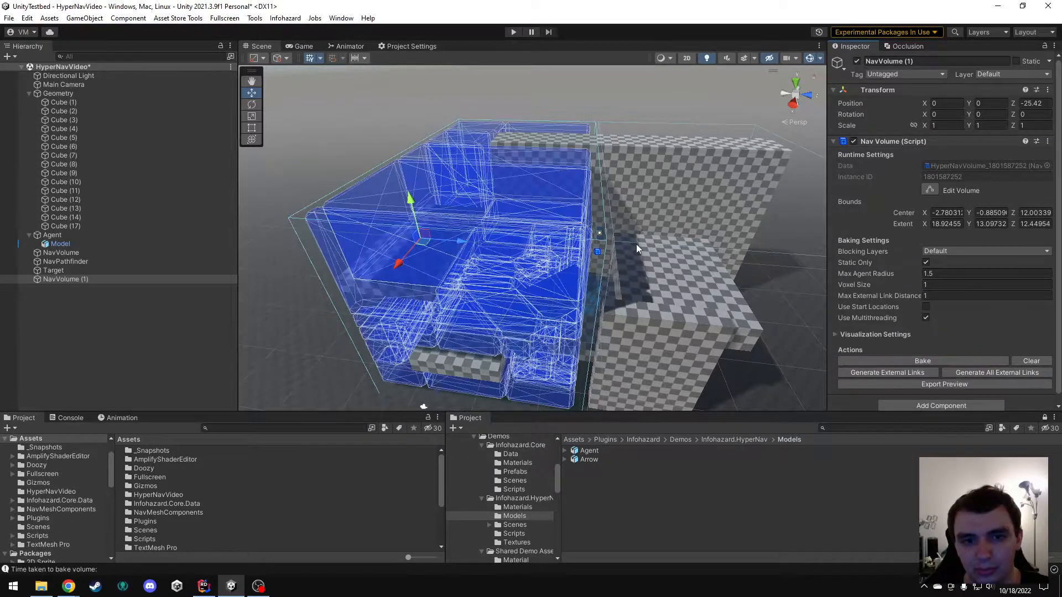
# Step: Switch between NavVolume and NavVolume (1) in the Hierarchy to compare their bakes
pyautogui.click(61, 252)
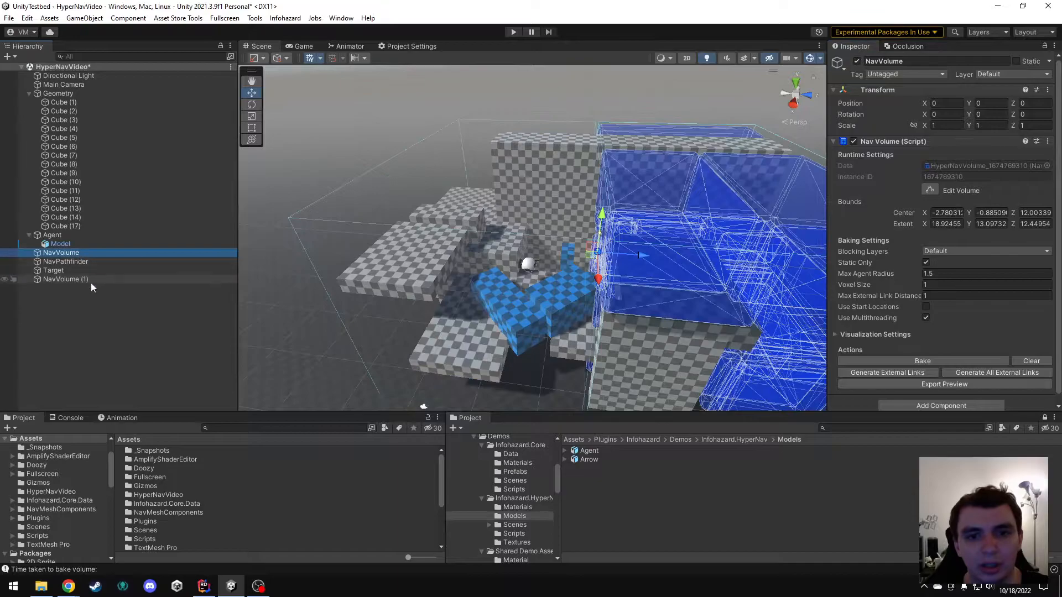
pyautogui.click(66, 279)
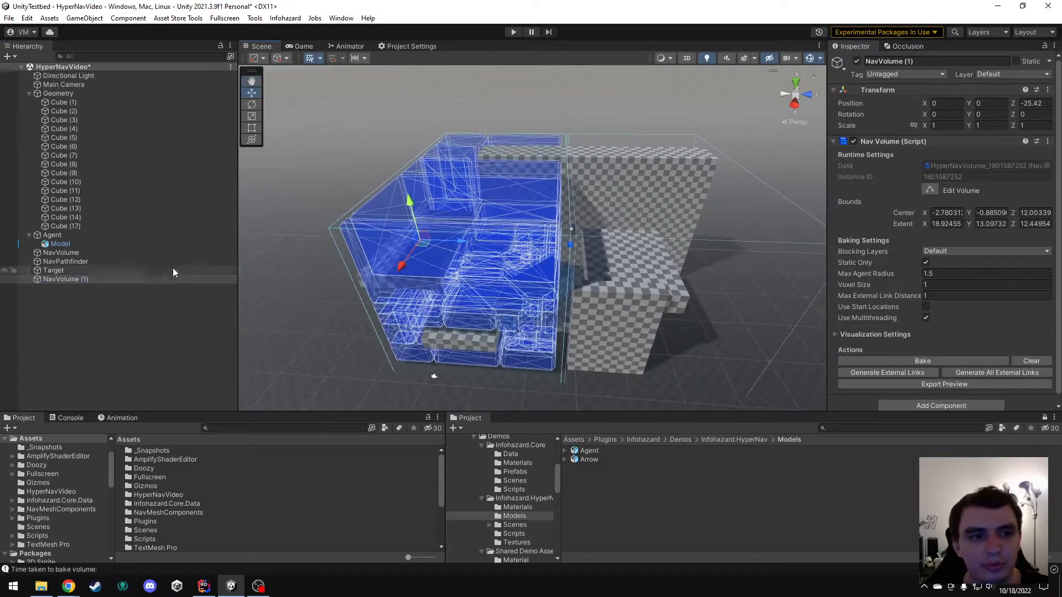
pyautogui.click(66, 279)
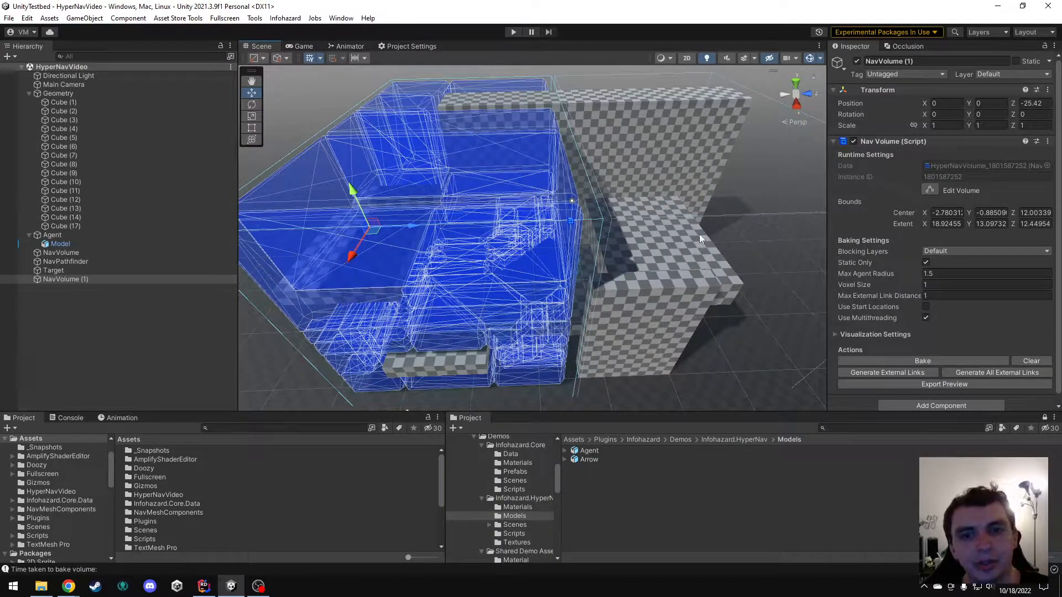
pyautogui.click(61, 252)
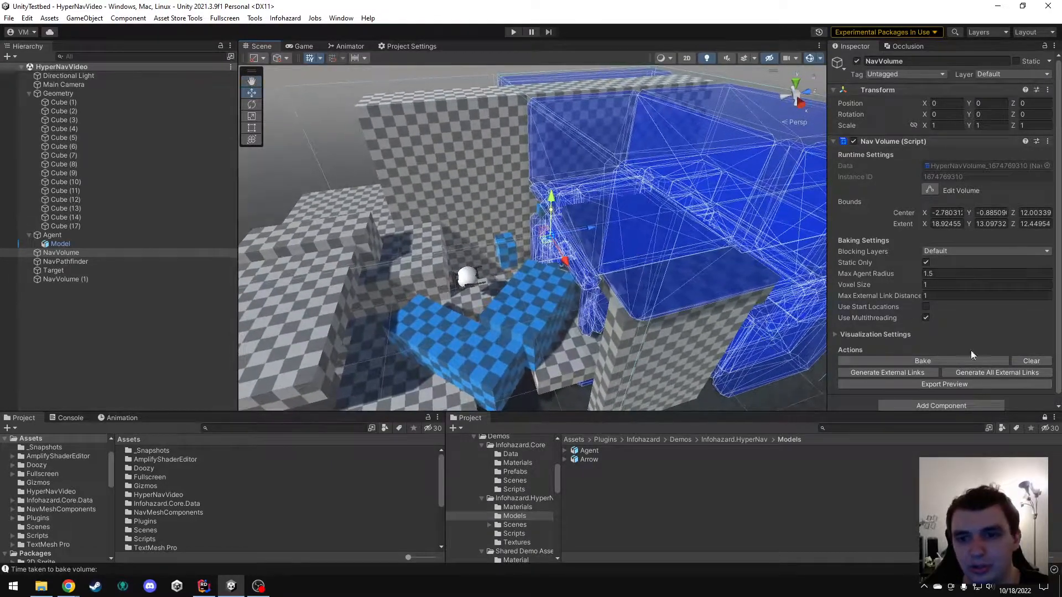
pyautogui.click(995, 372)
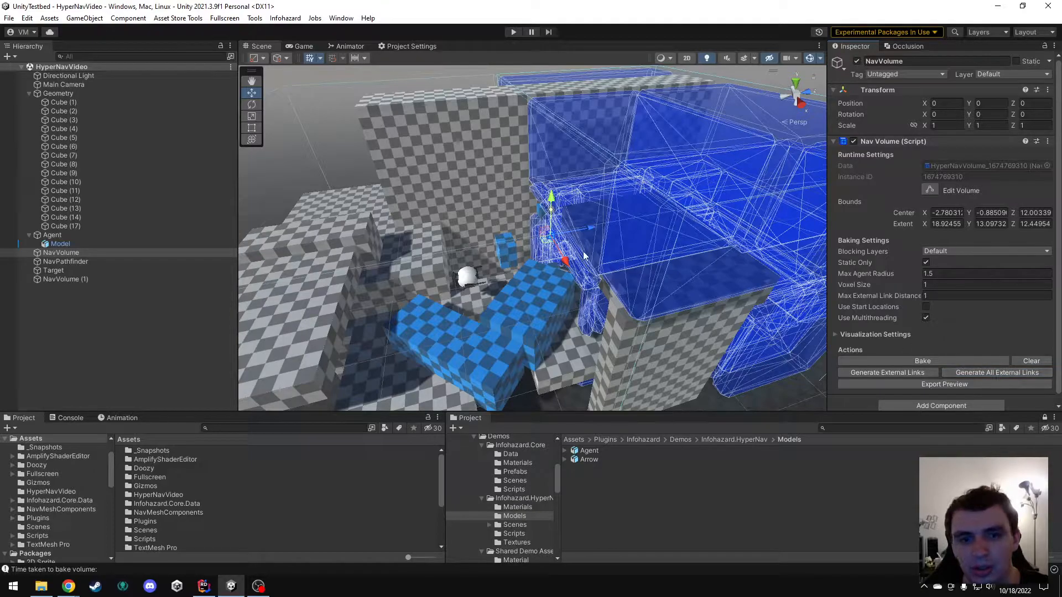
pyautogui.moveTo(583, 257); pyautogui.dragTo(586, 196)
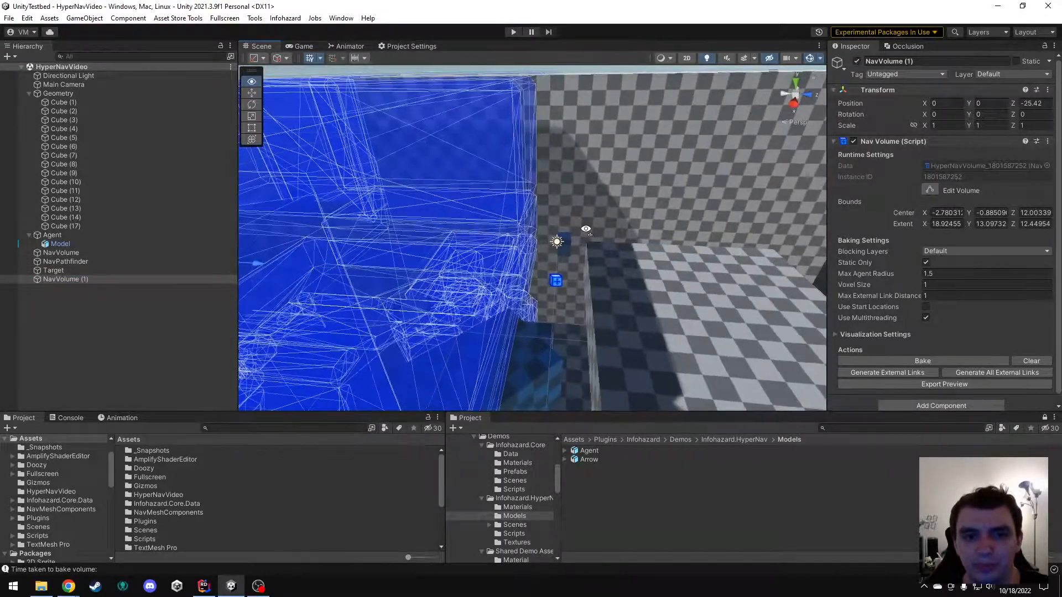
# Step: Touch Max External Link Distance, then select NavVolume (1) to set Position Z -24.9
pyautogui.moveTo(585, 229); pyautogui.dragTo(605, 300)
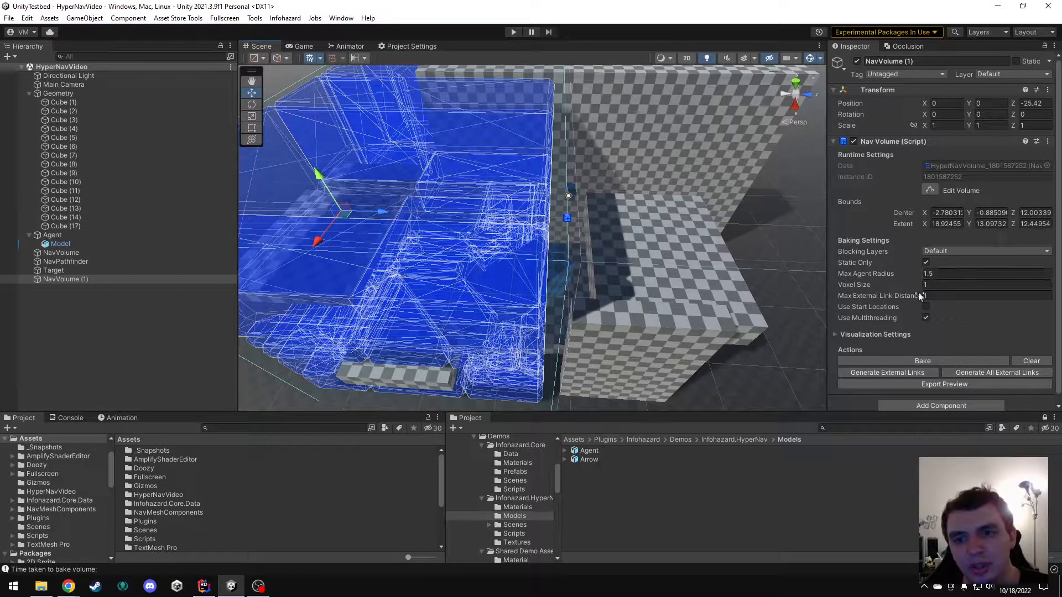
pyautogui.click(985, 296)
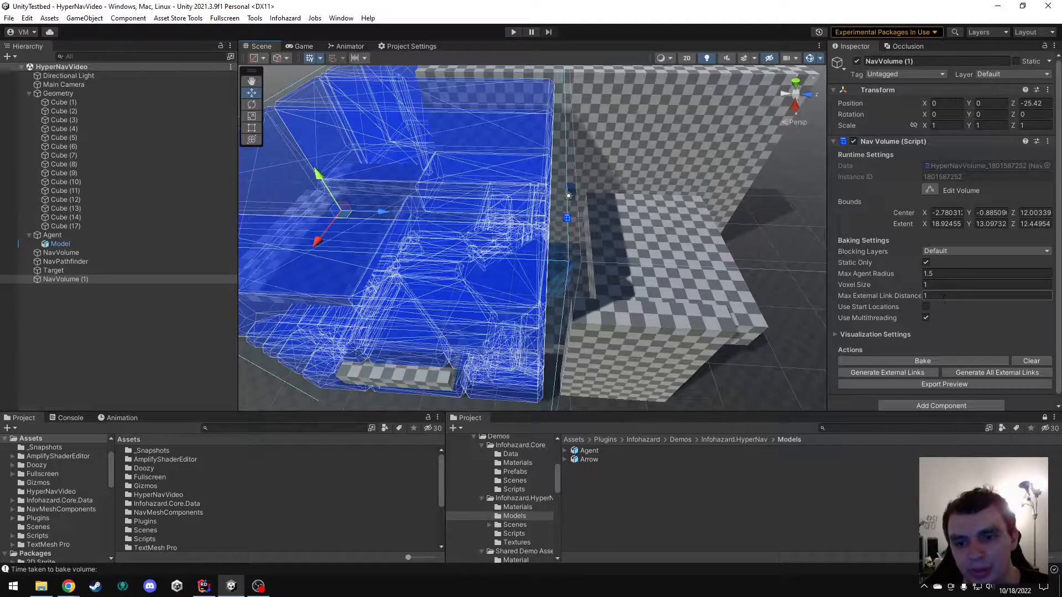
pyautogui.click(60, 252)
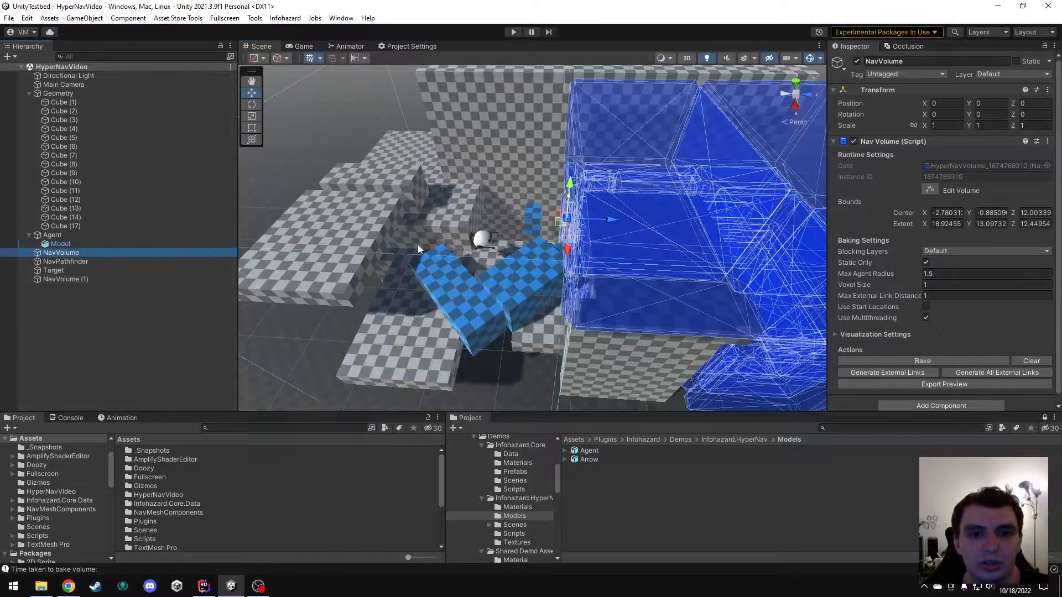
pyautogui.click(65, 278)
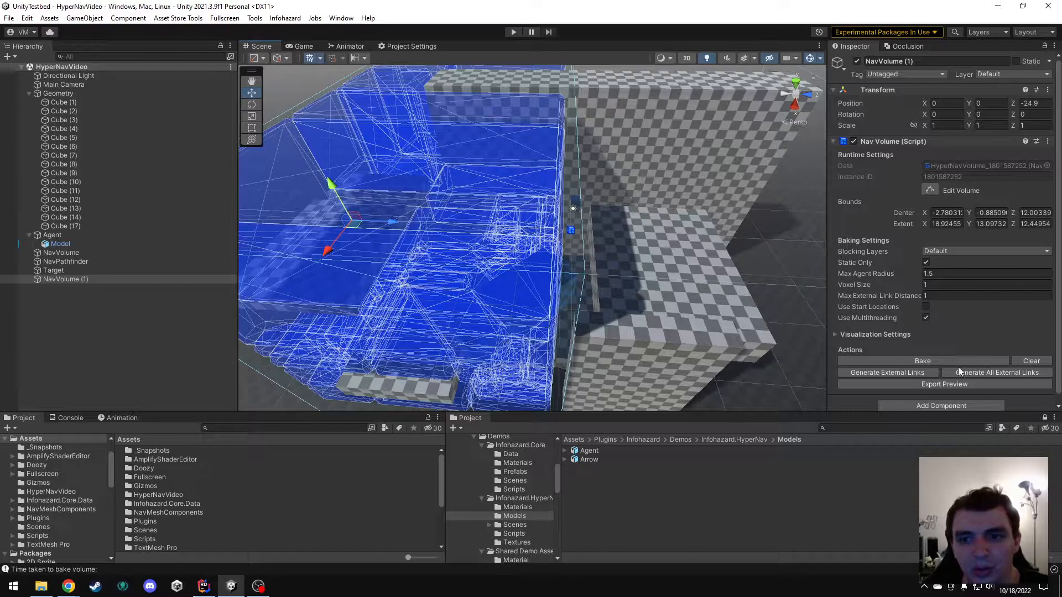
# Step: Generate all external links between NavVolume and NavVolume (1)
pyautogui.click(923, 360)
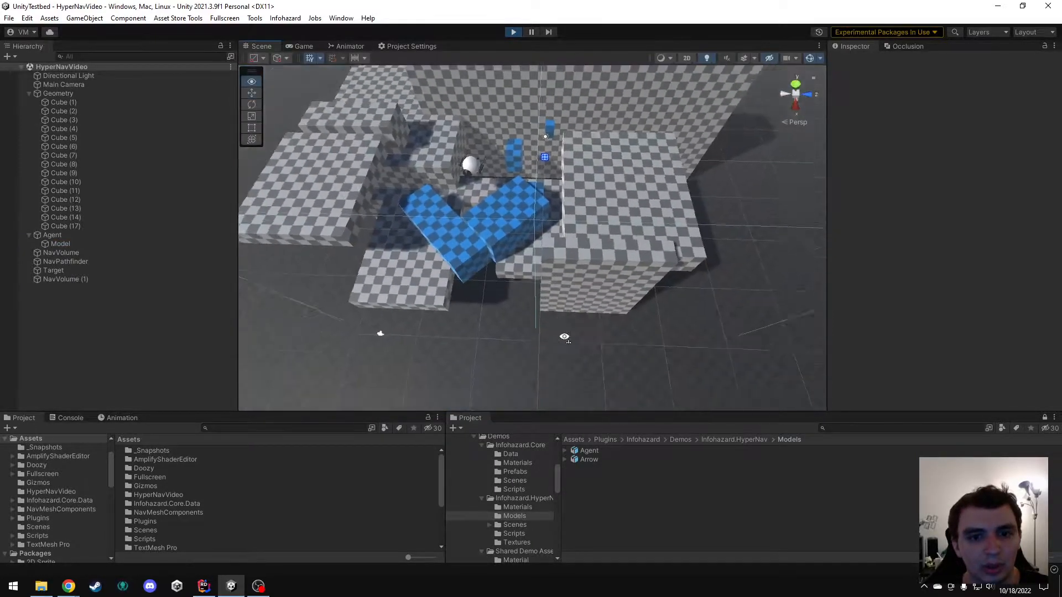
# Step: Drag the Target elsewhere, view the green path from a lower angle, then stop play
pyautogui.click(54, 270)
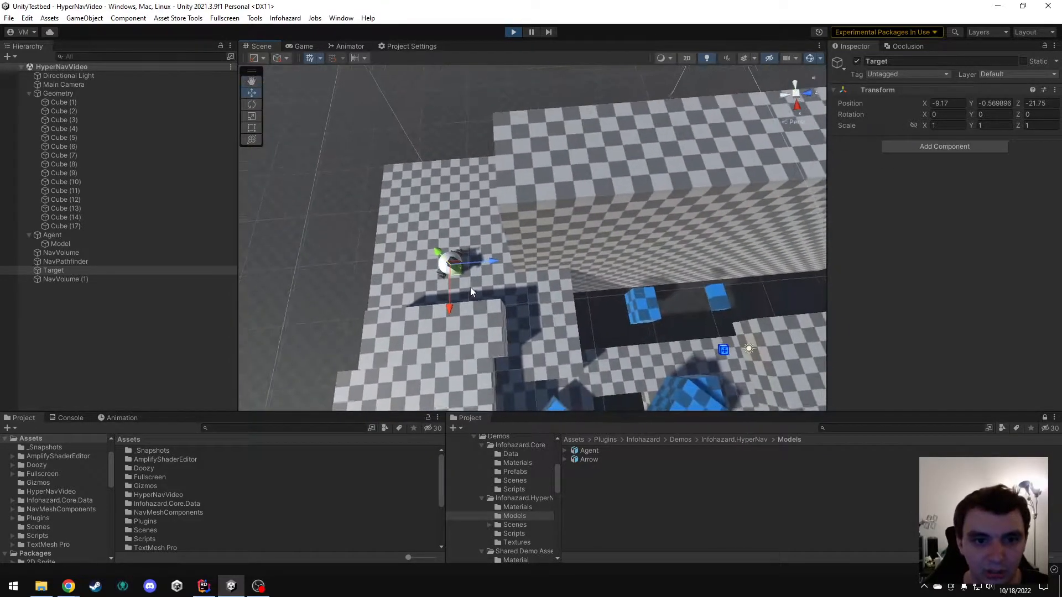
pyautogui.moveTo(474, 292); pyautogui.dragTo(679, 217)
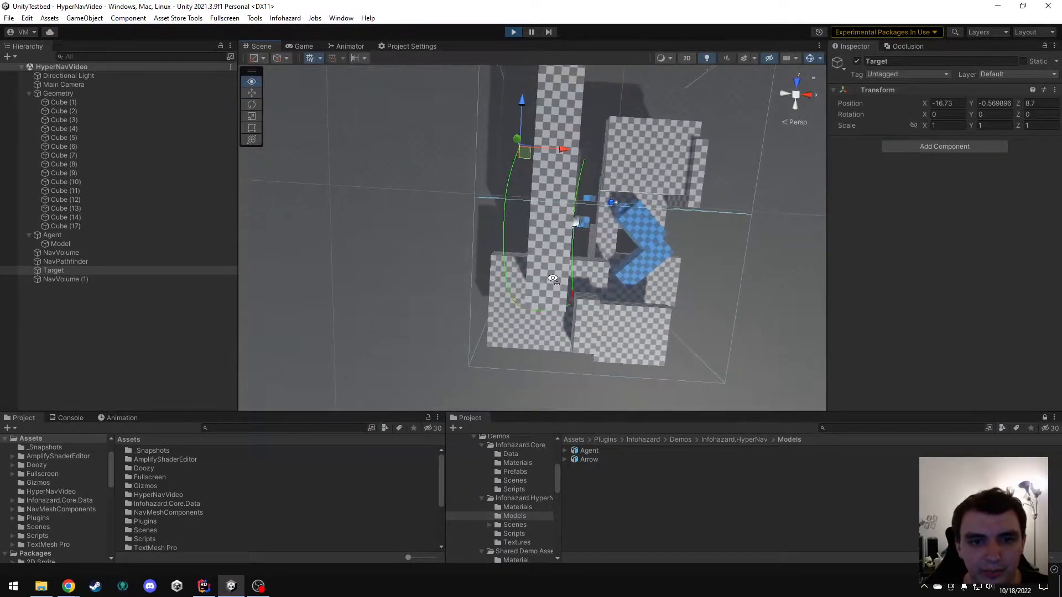
pyautogui.moveTo(552, 278); pyautogui.dragTo(372, 179)
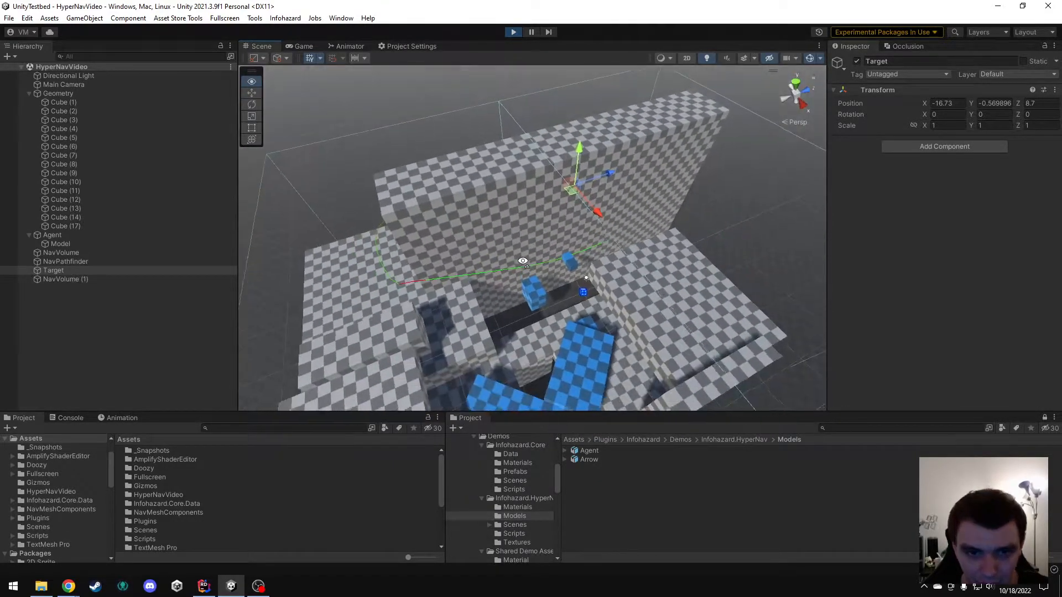
pyautogui.click(513, 32)
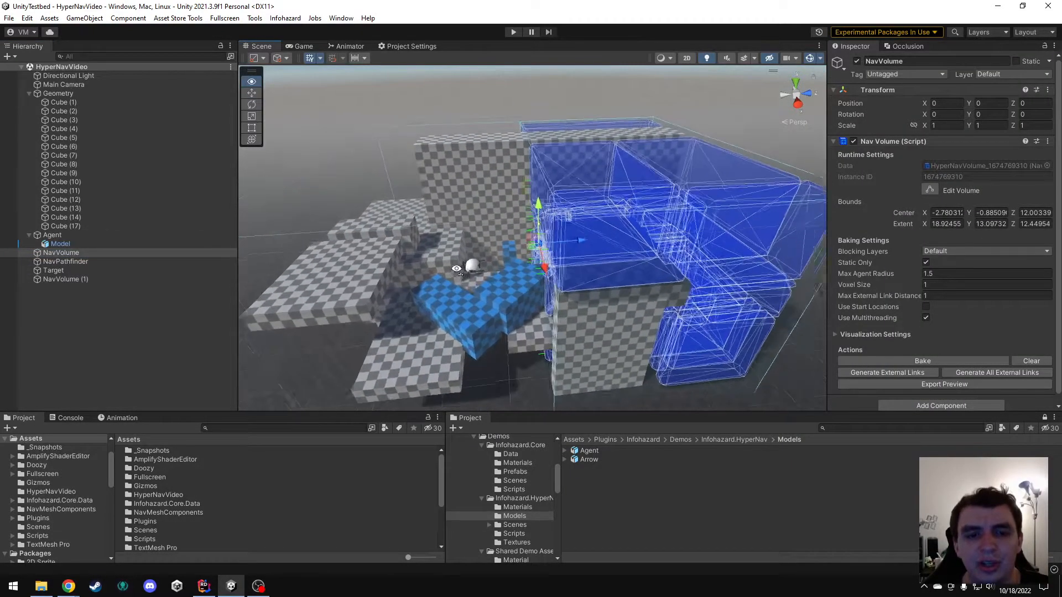
pyautogui.click(65, 278)
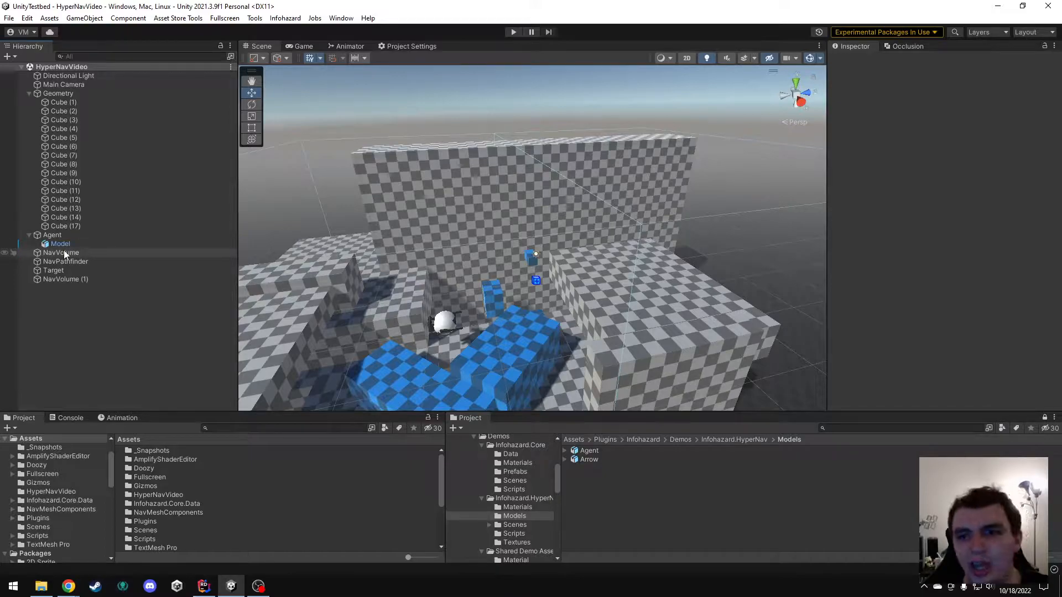
pyautogui.click(61, 252)
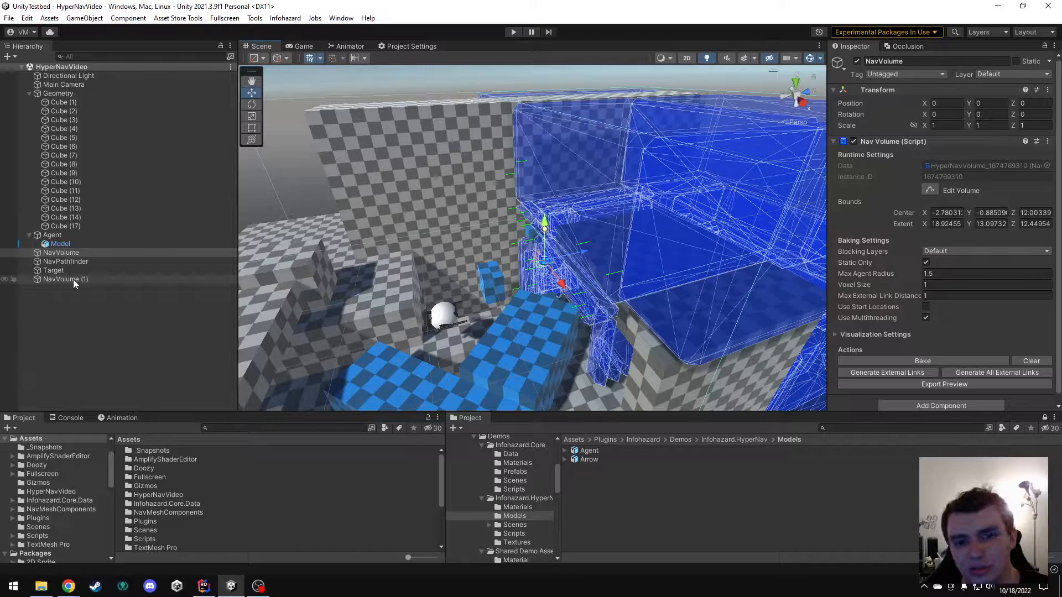
pyautogui.click(60, 253)
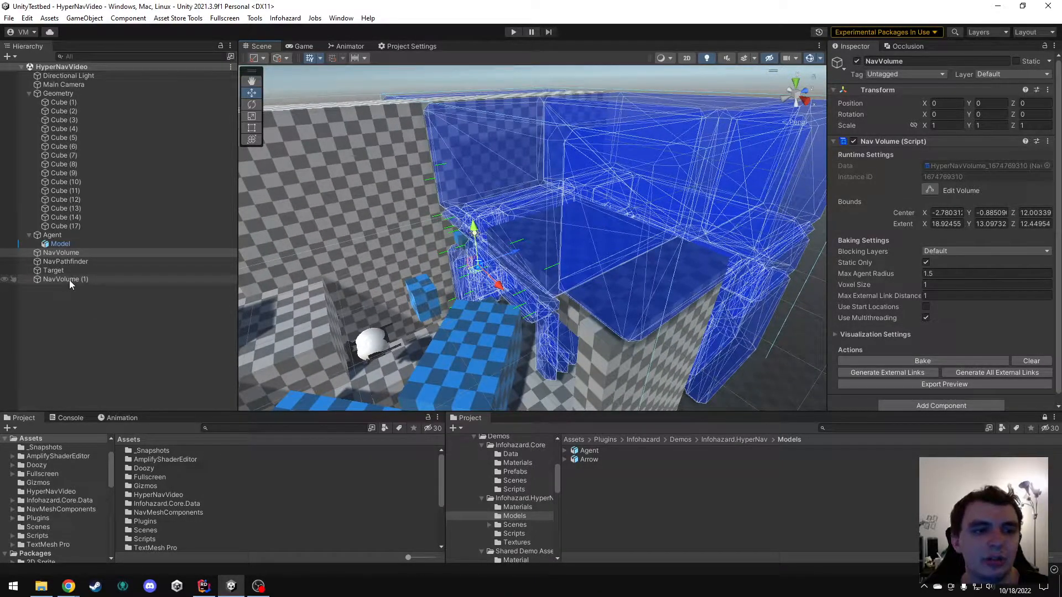
pyautogui.click(61, 252)
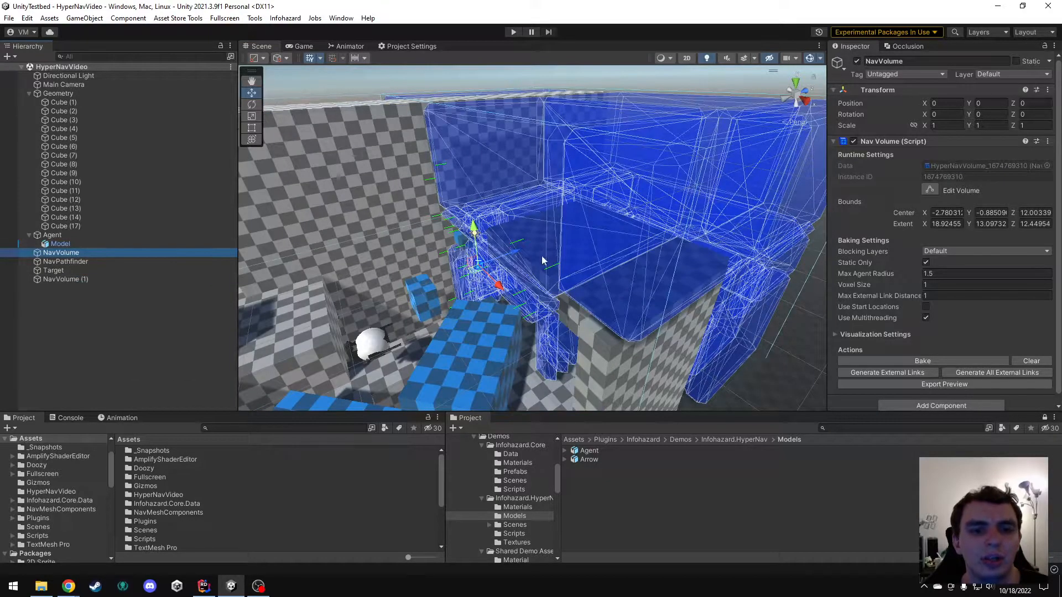
pyautogui.moveTo(542, 260); pyautogui.dragTo(603, 211)
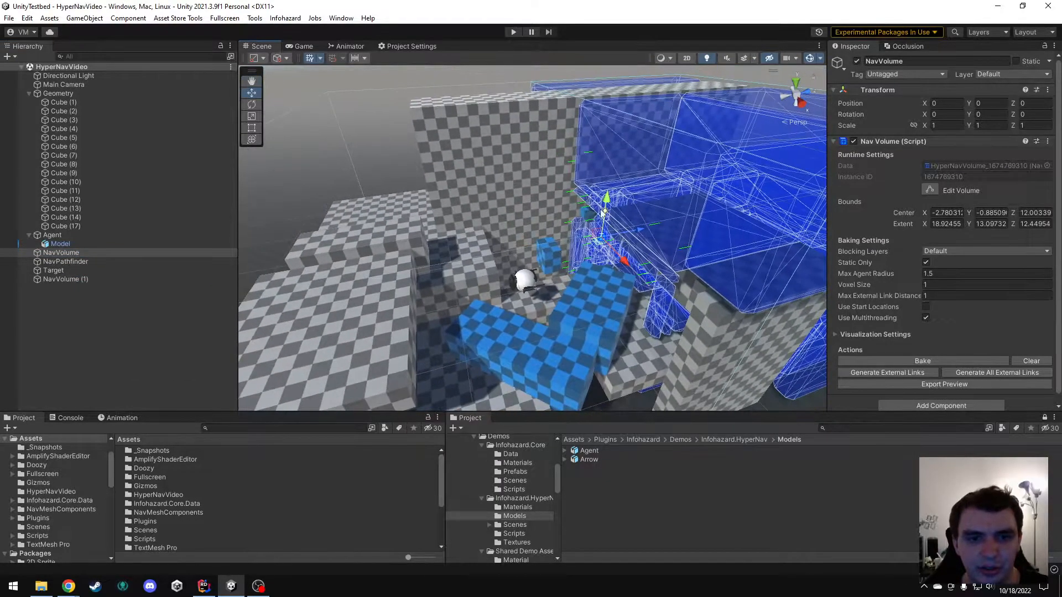